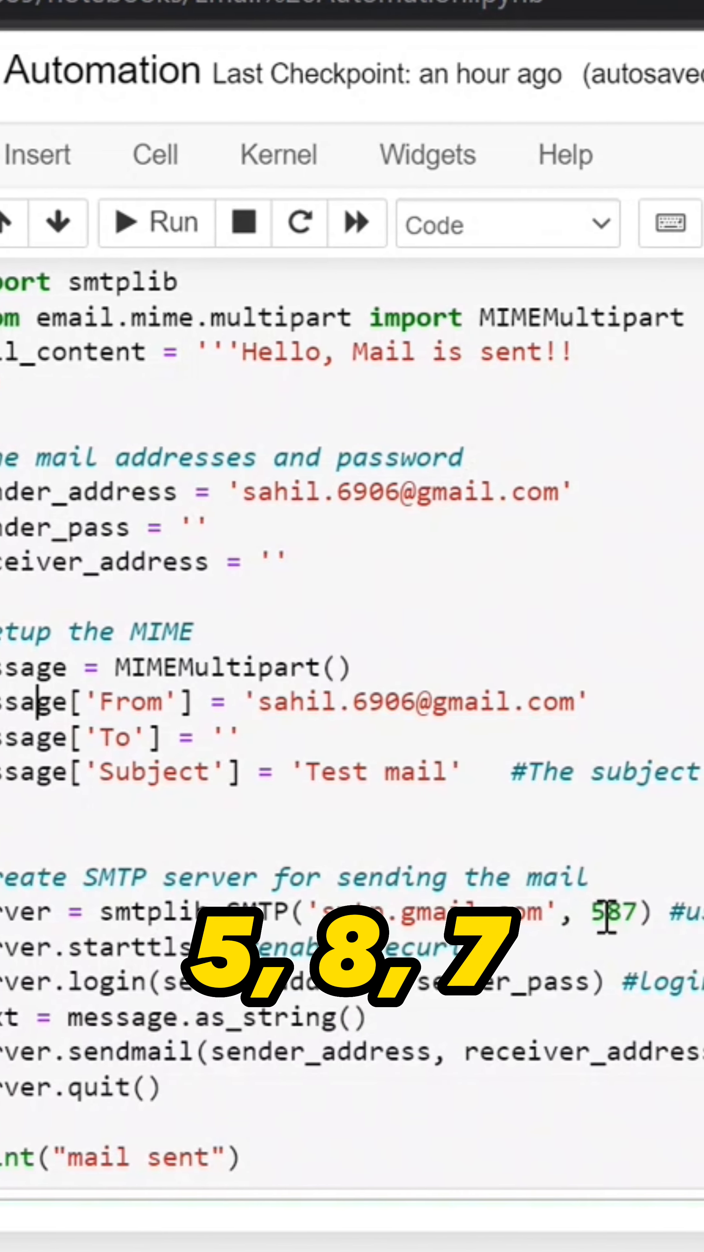
{"action": "scroll", "scroll_direction": "down", "scroll_amount": 3}
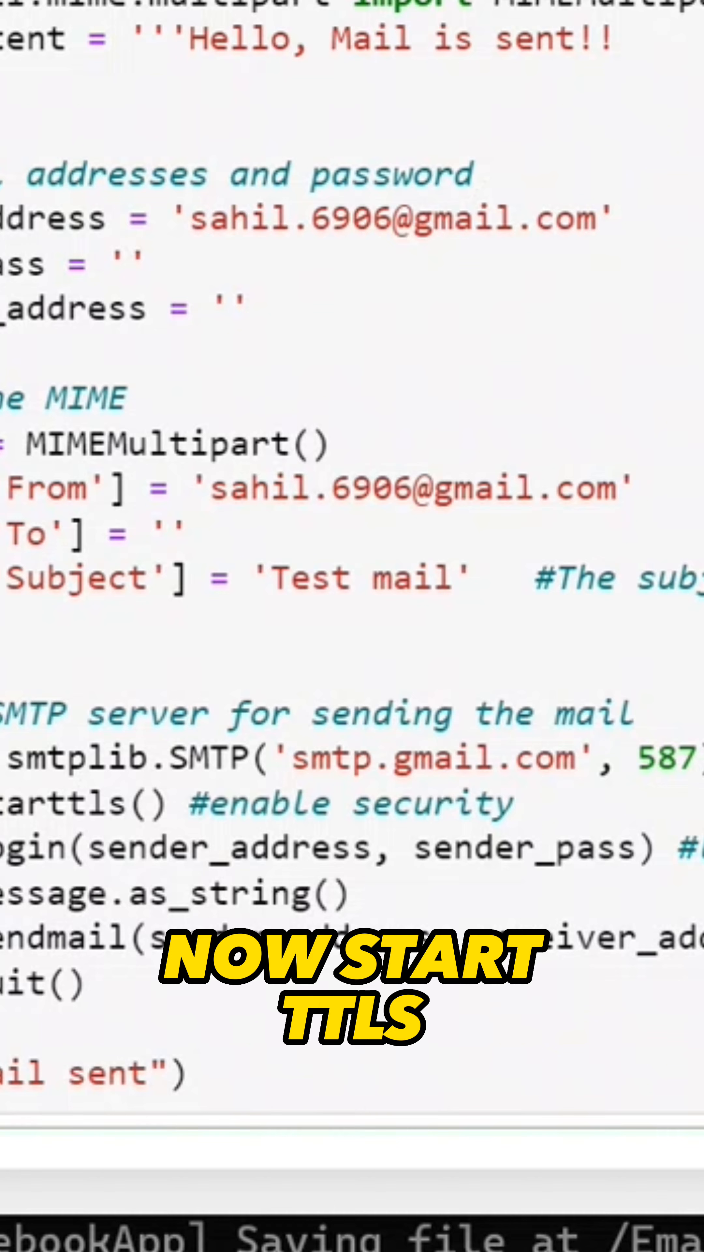